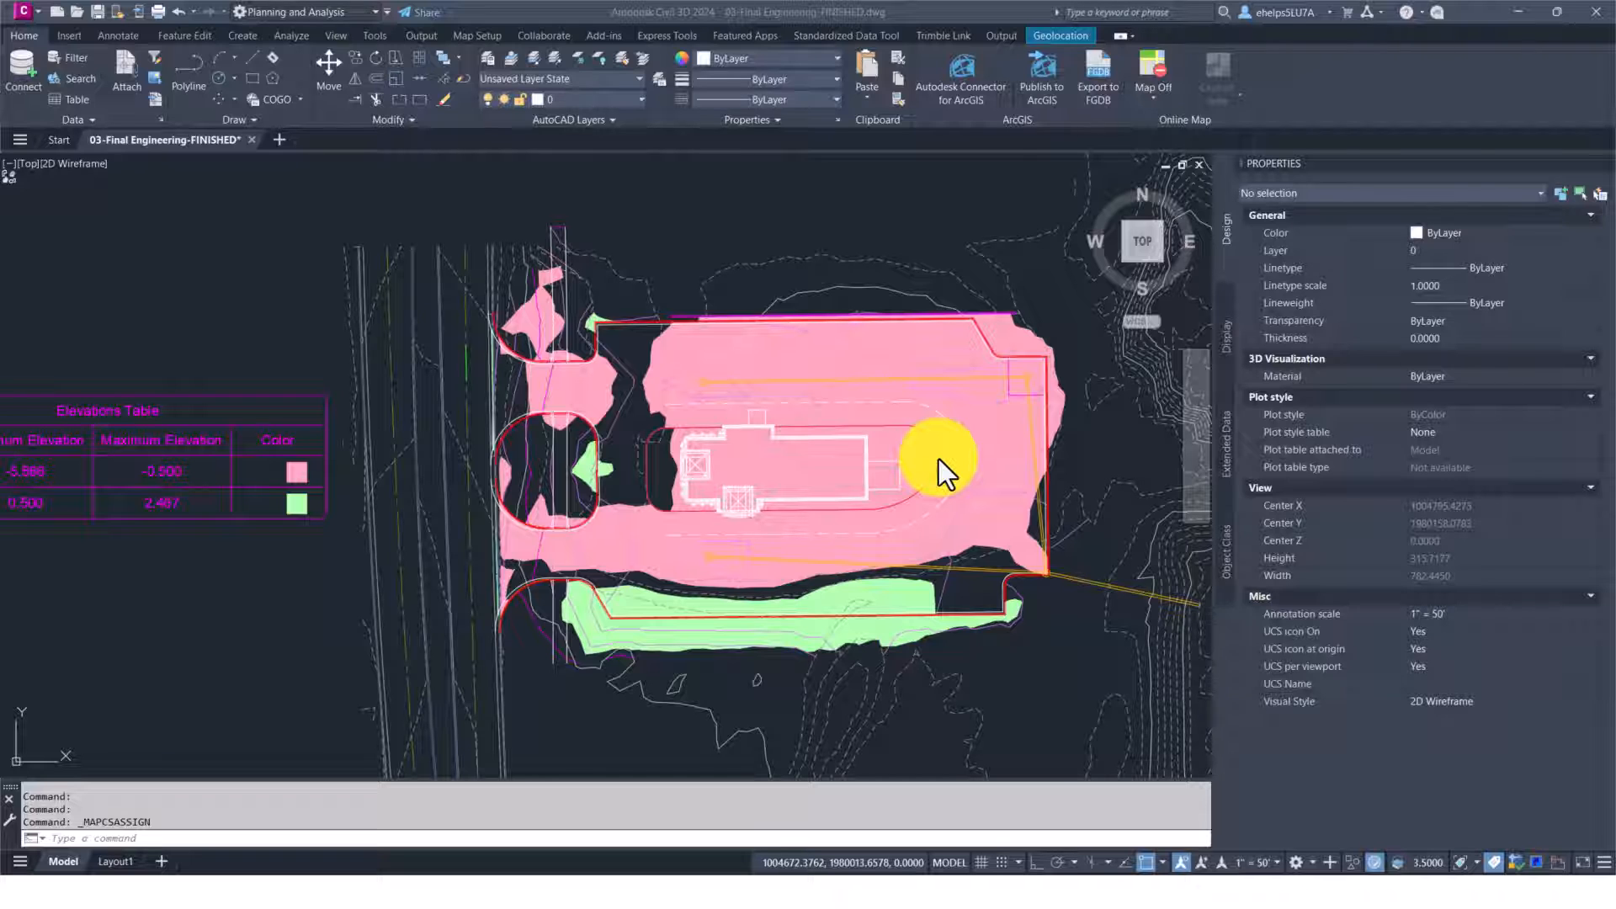
mouse_move(910, 474)
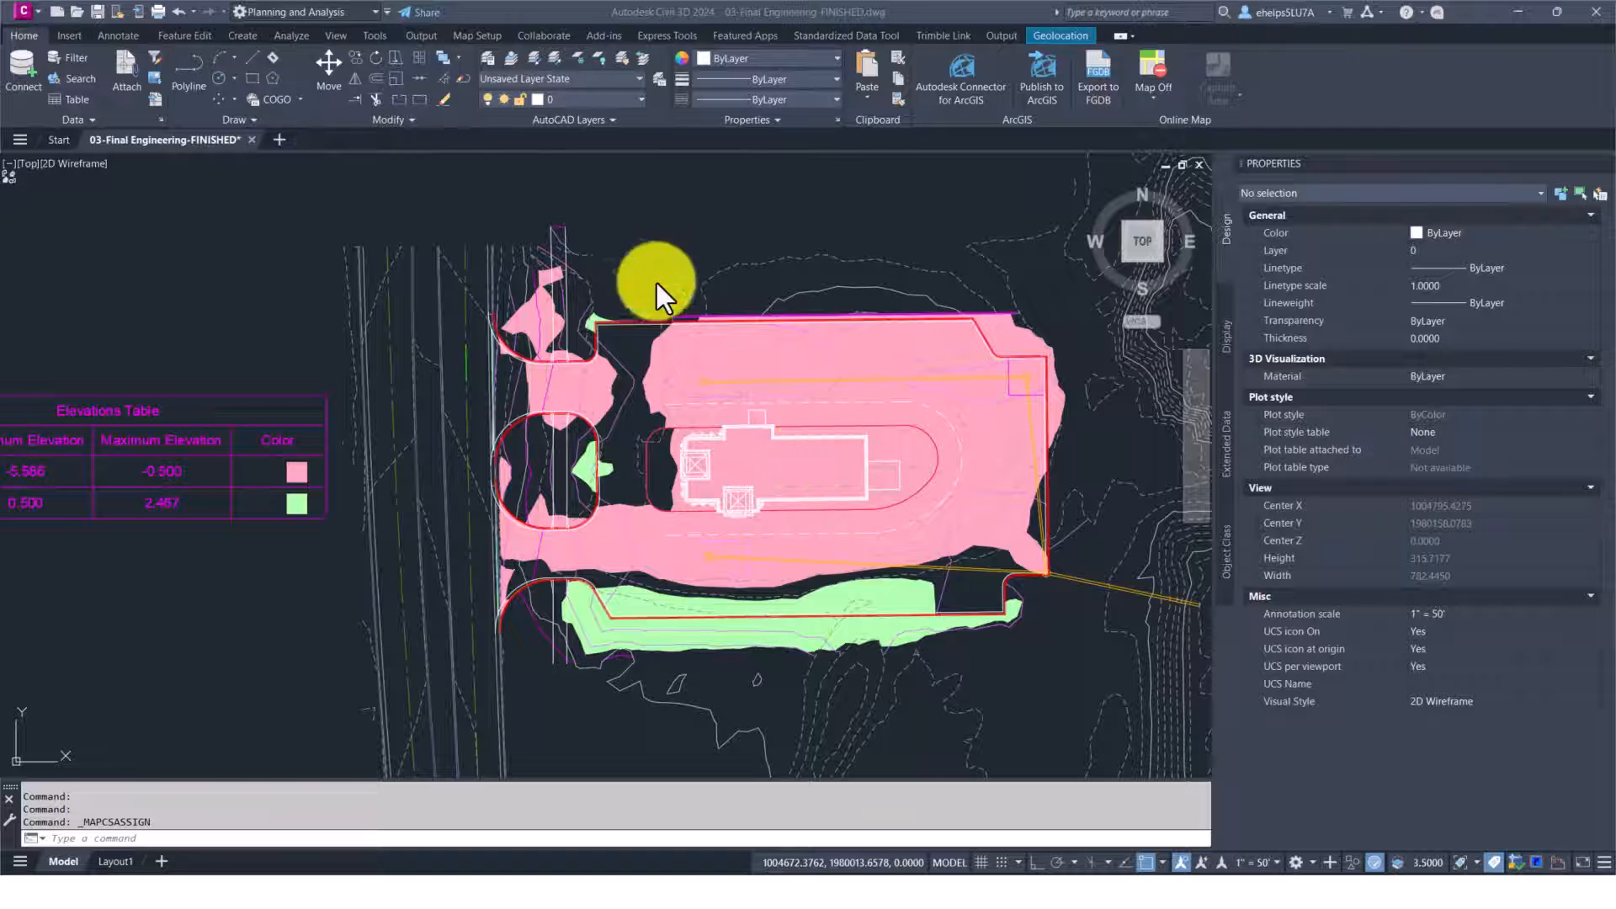
mouse_move(869, 229)
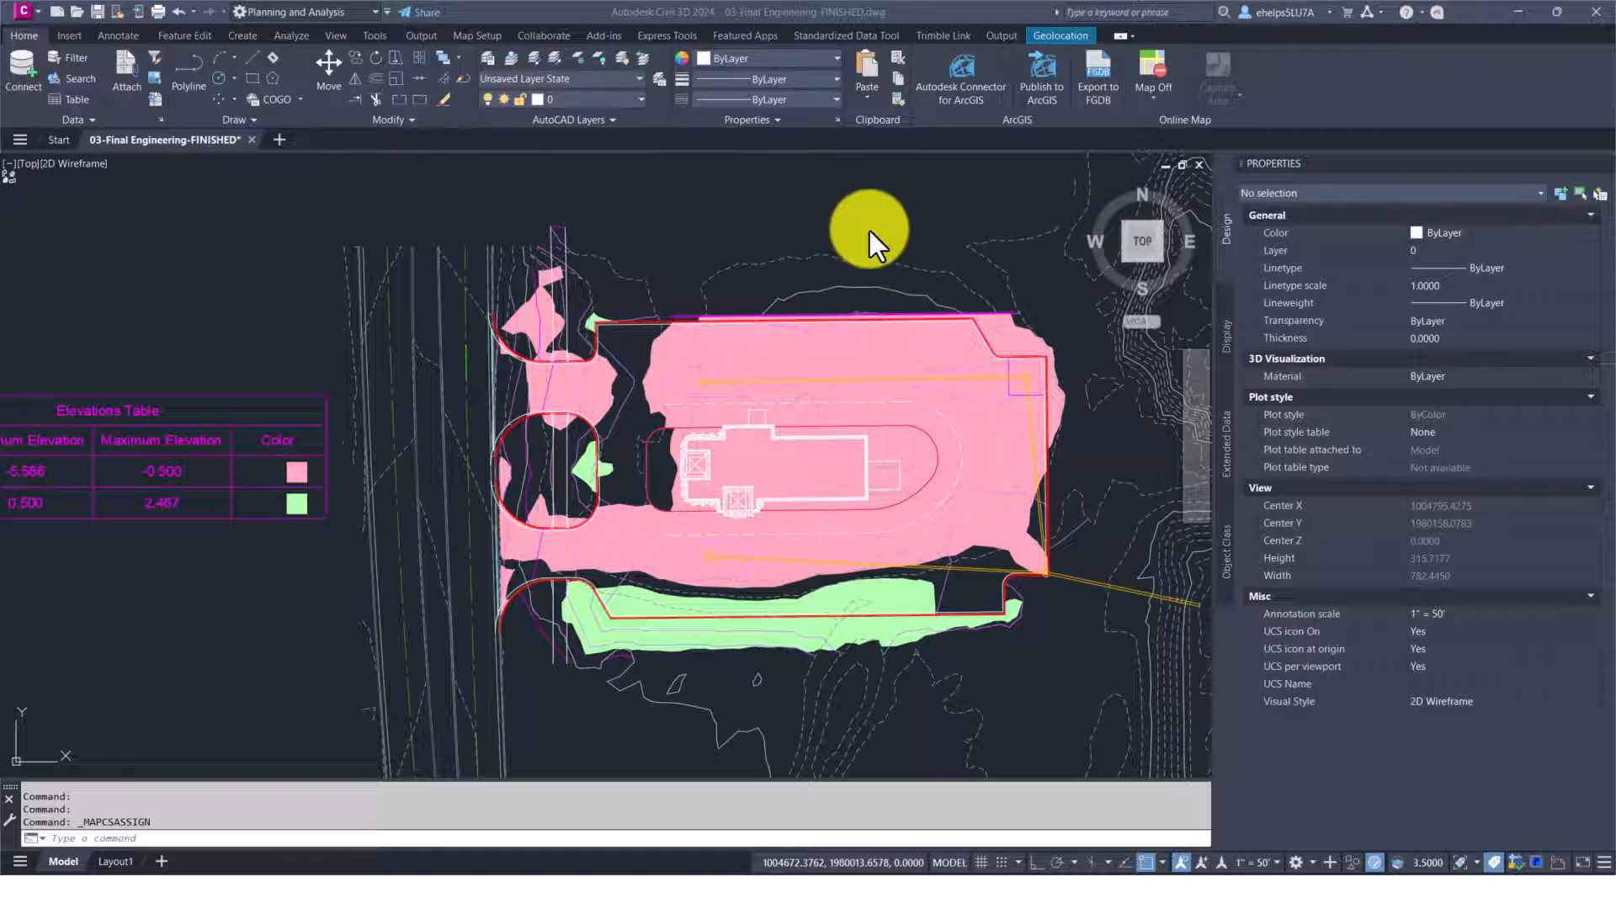
mouse_move(1031, 36)
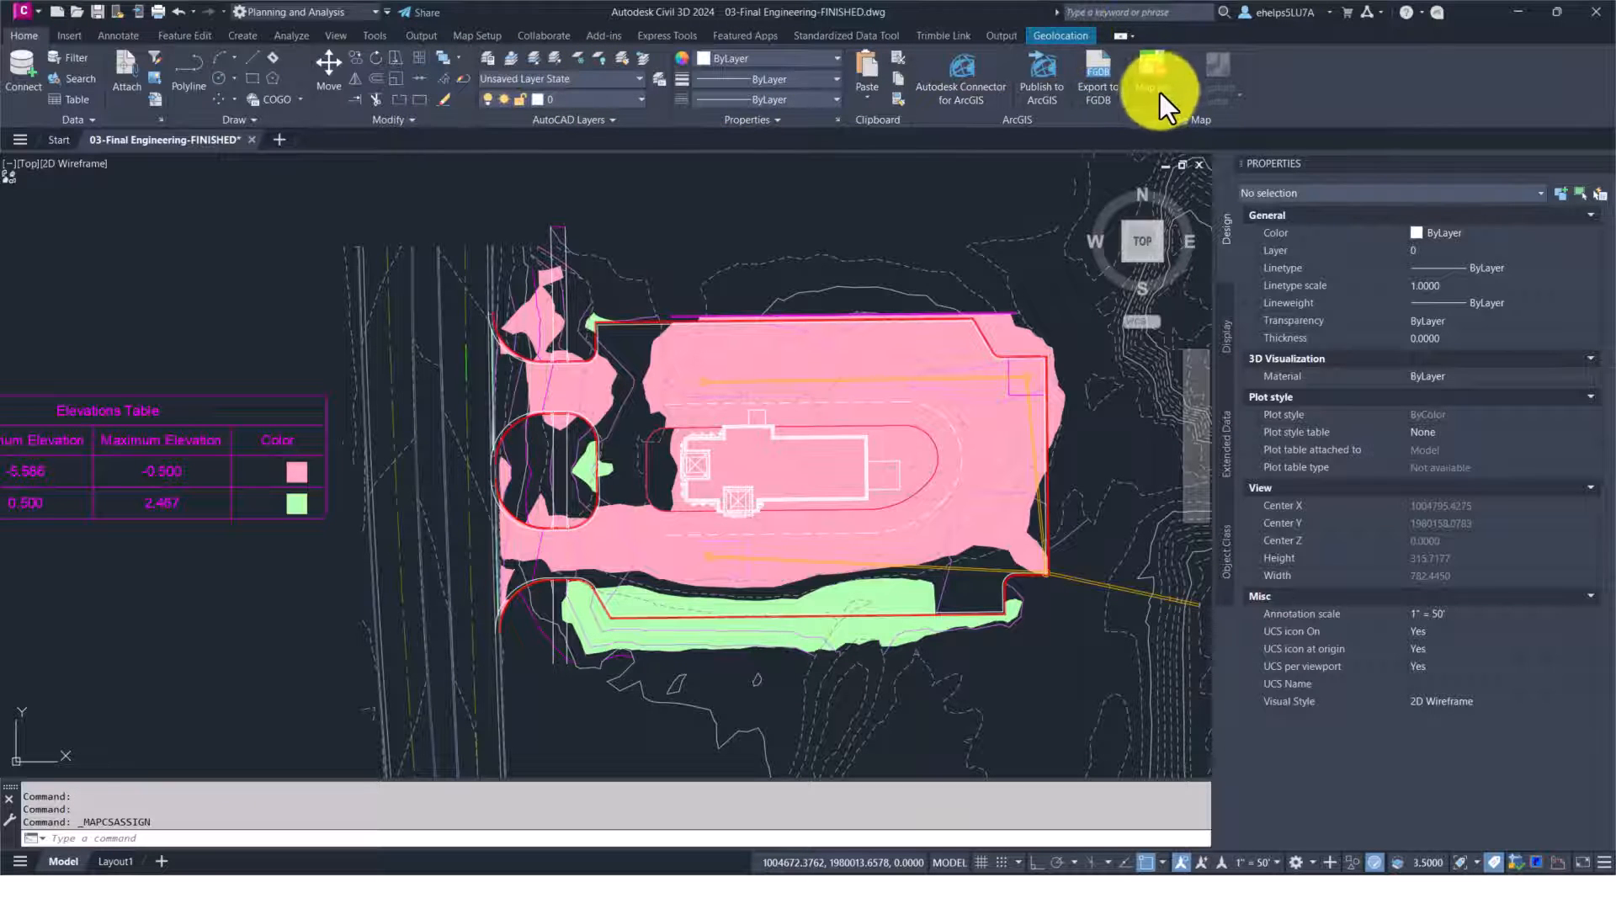
Turn on the aerial map imagery beneath the grading drawing
left_click(1152, 77)
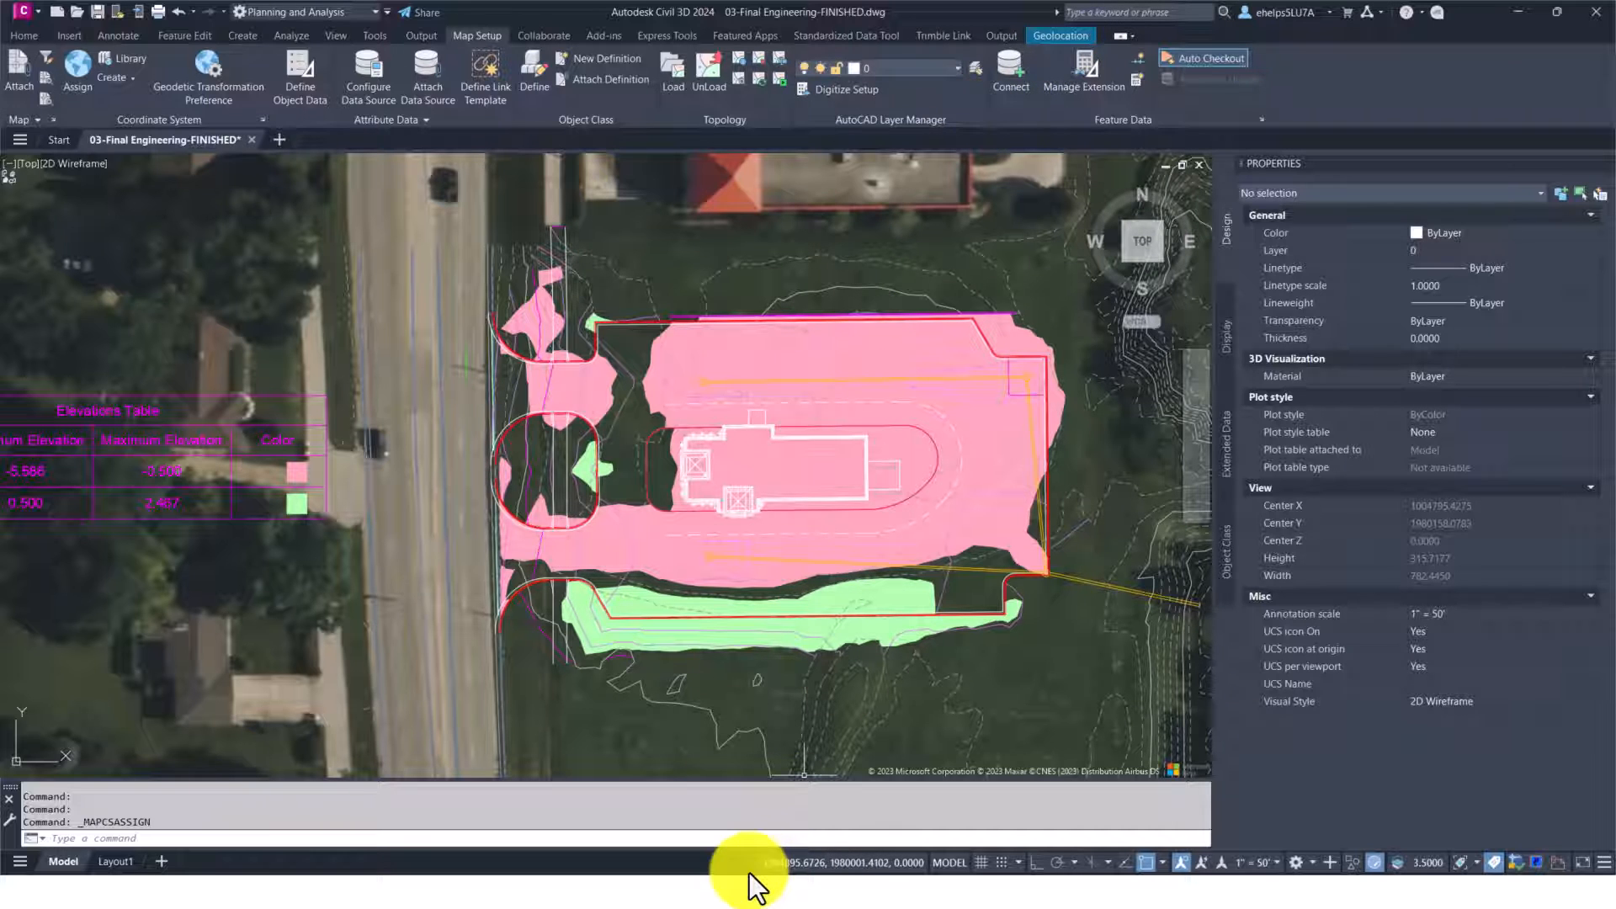
mouse_move(891, 877)
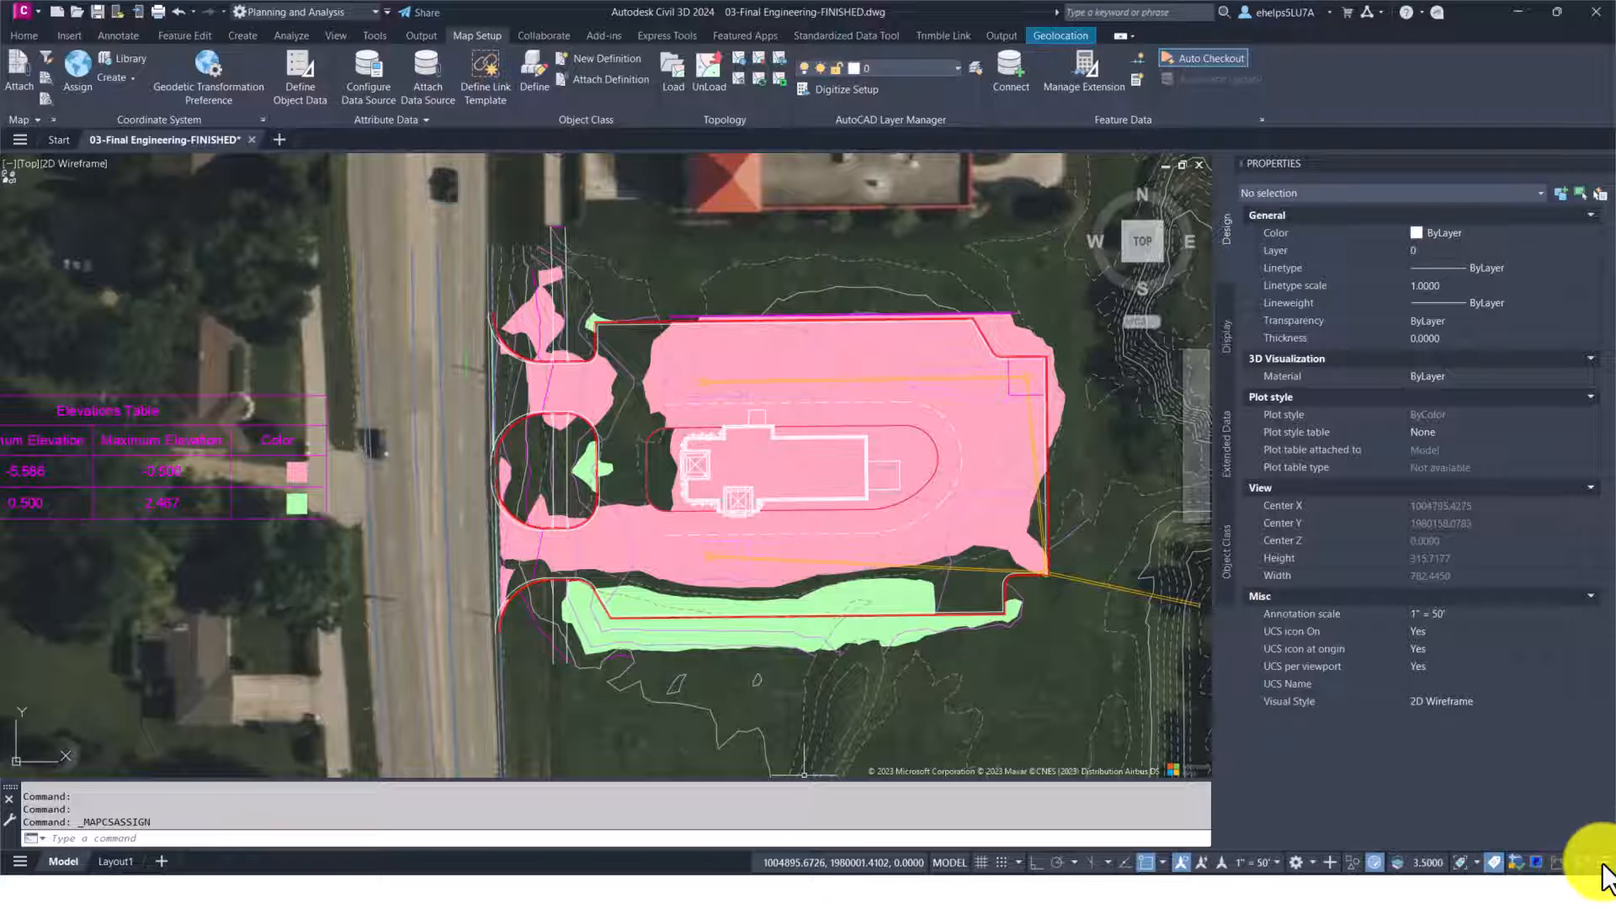
Switch the status bar coordinate readout to latitude and longitude
left_click(1603, 863)
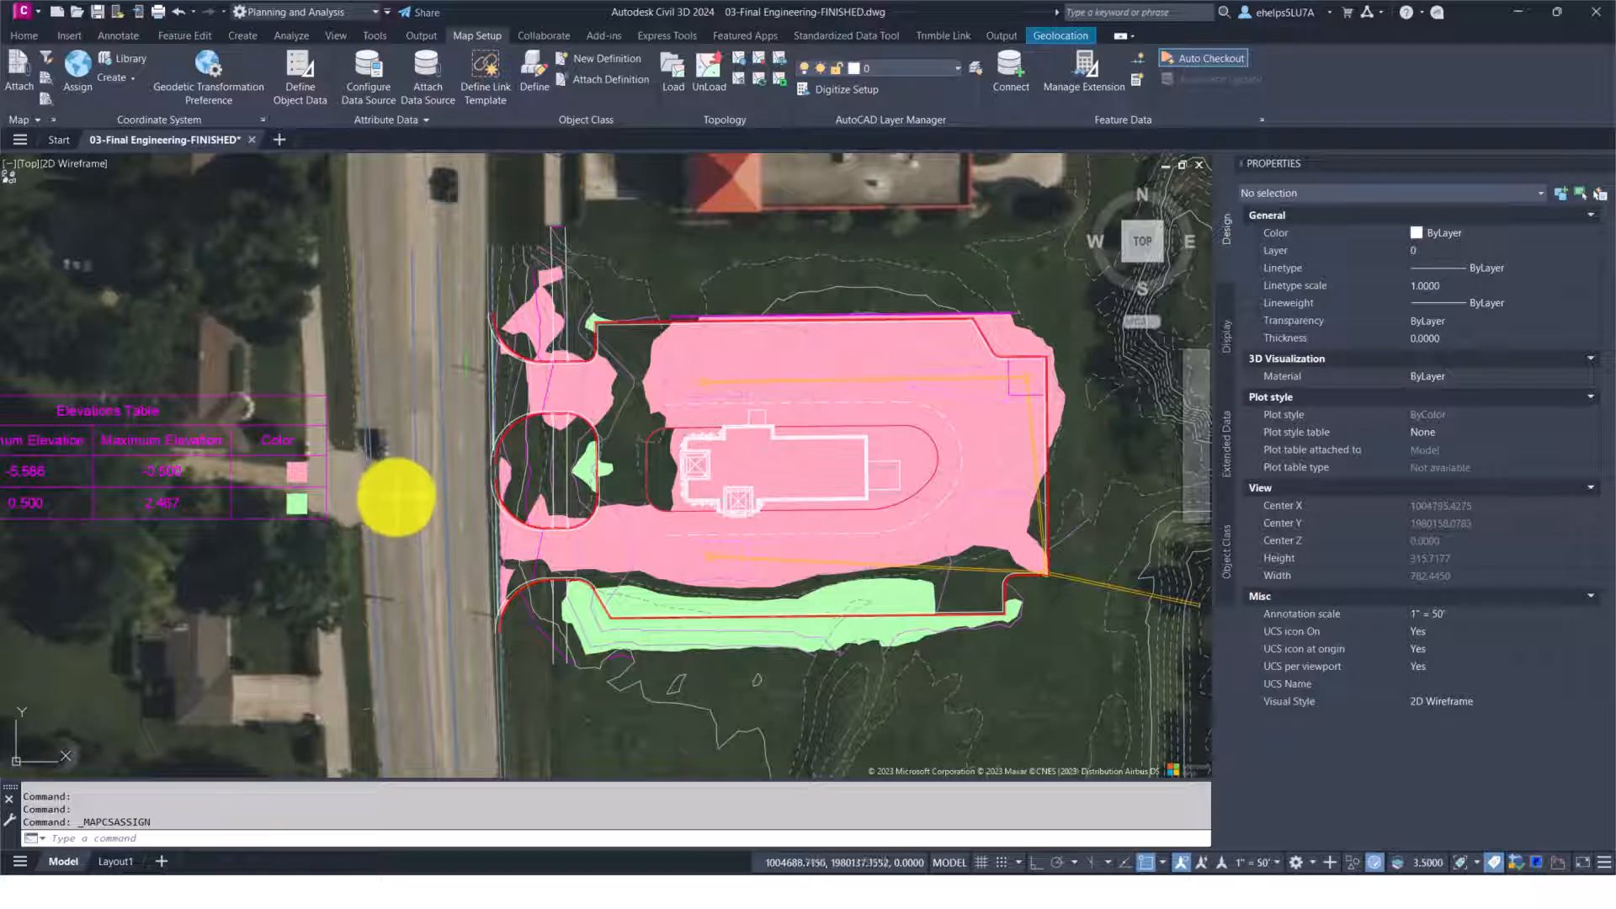
left_click_drag(394, 500, 457, 500)
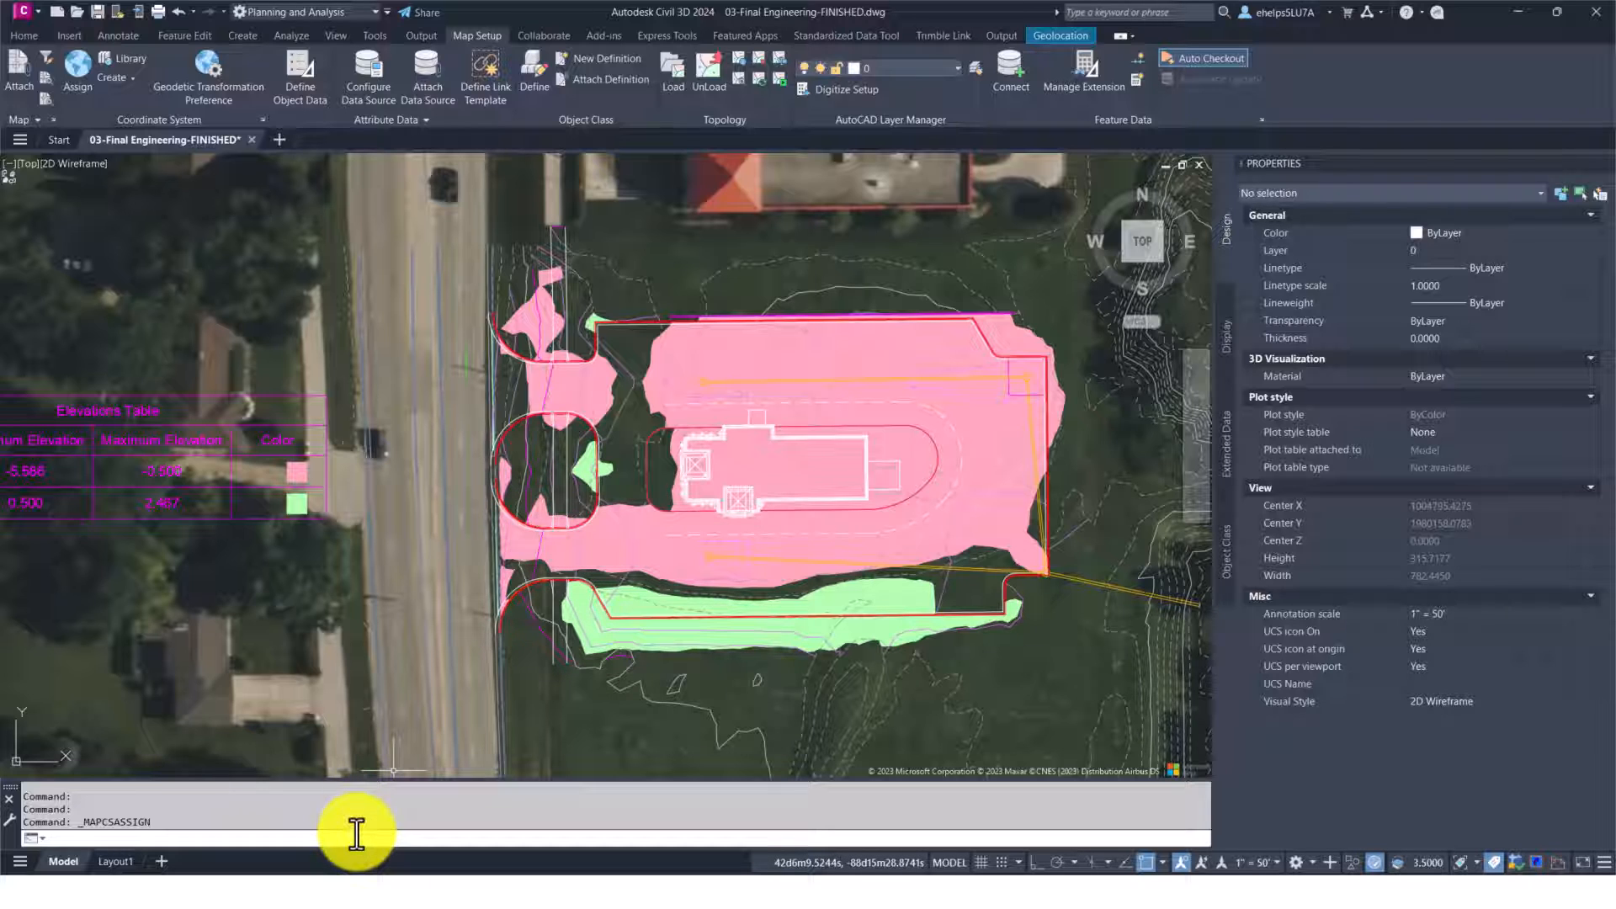
Start the GEOLATLONGFORMAT command to change the coordinate format
type("geo")
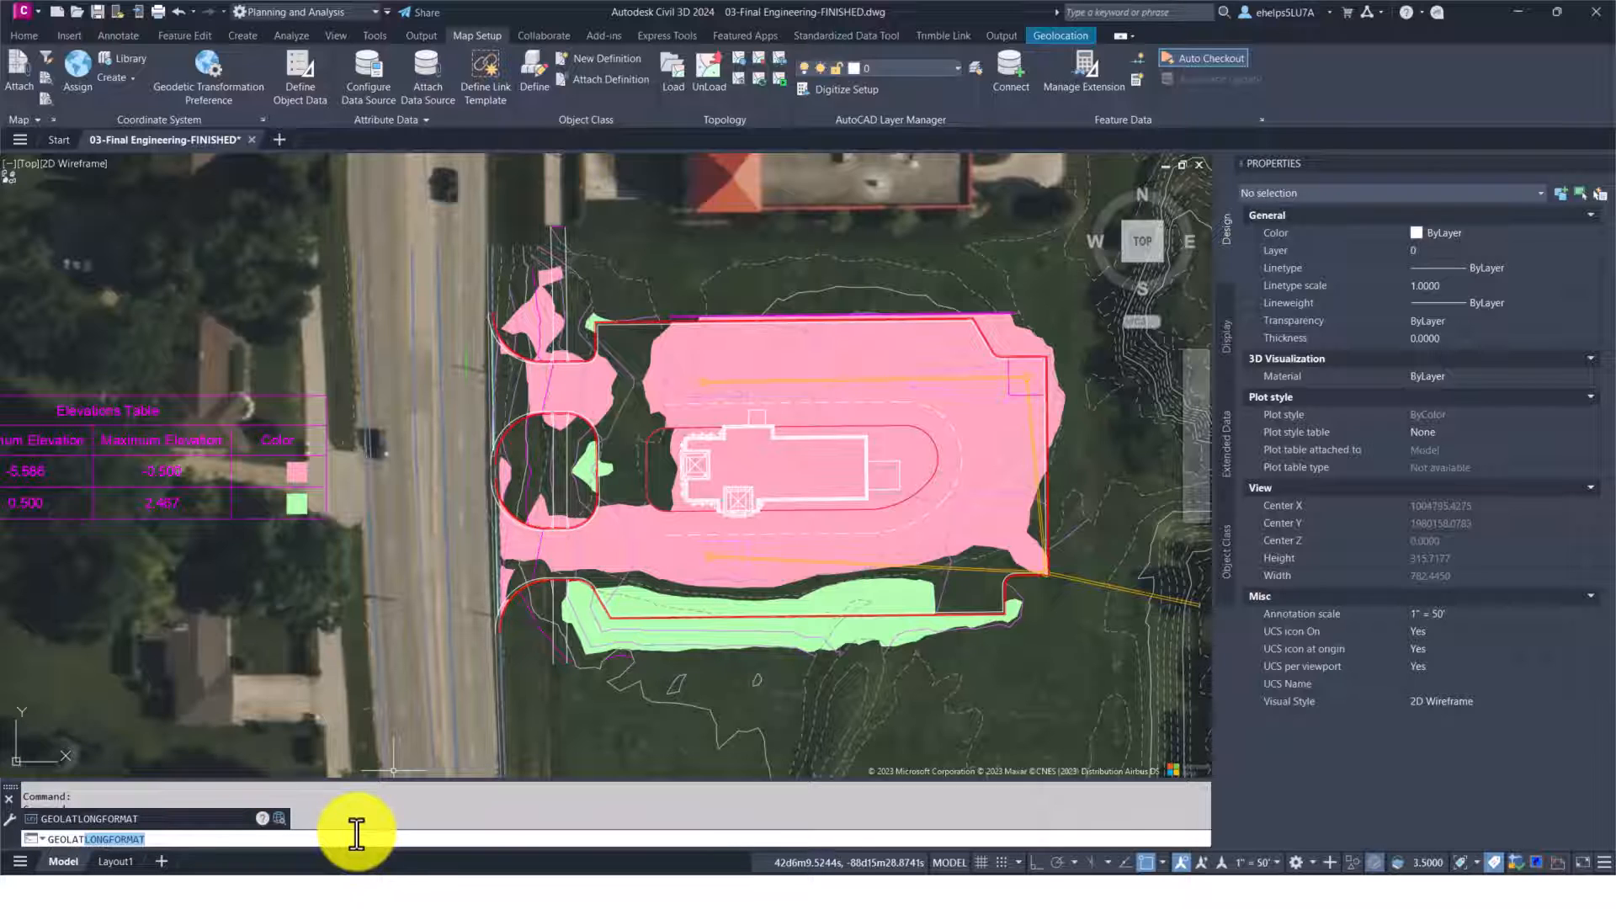
key("enter")
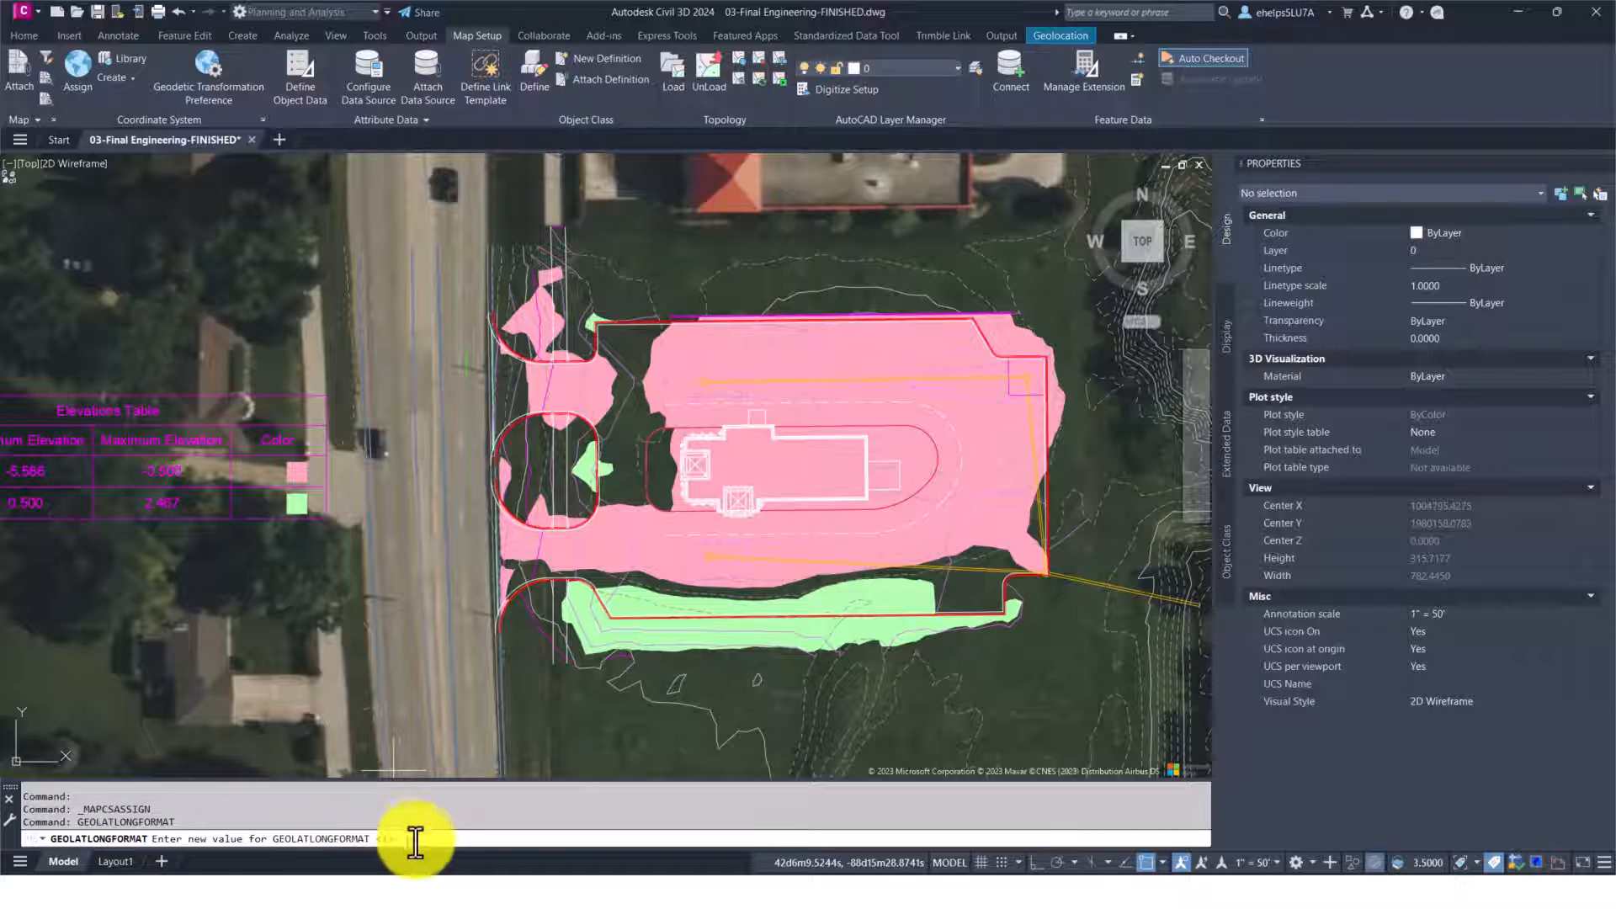
mouse_move(417, 832)
type("0")
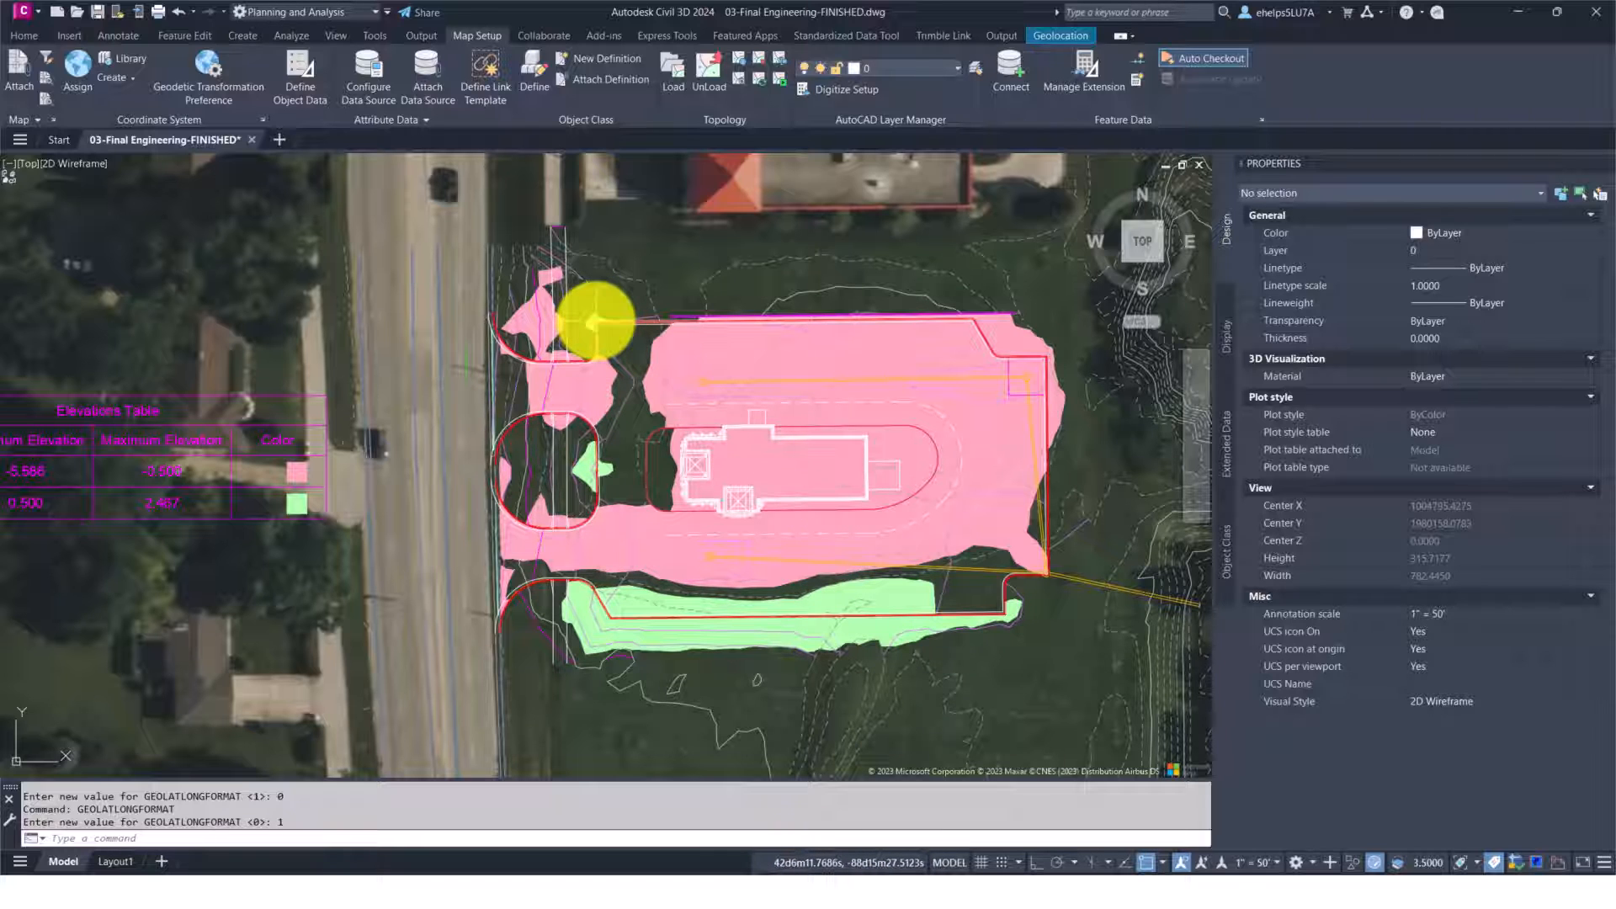
mouse_move(974, 325)
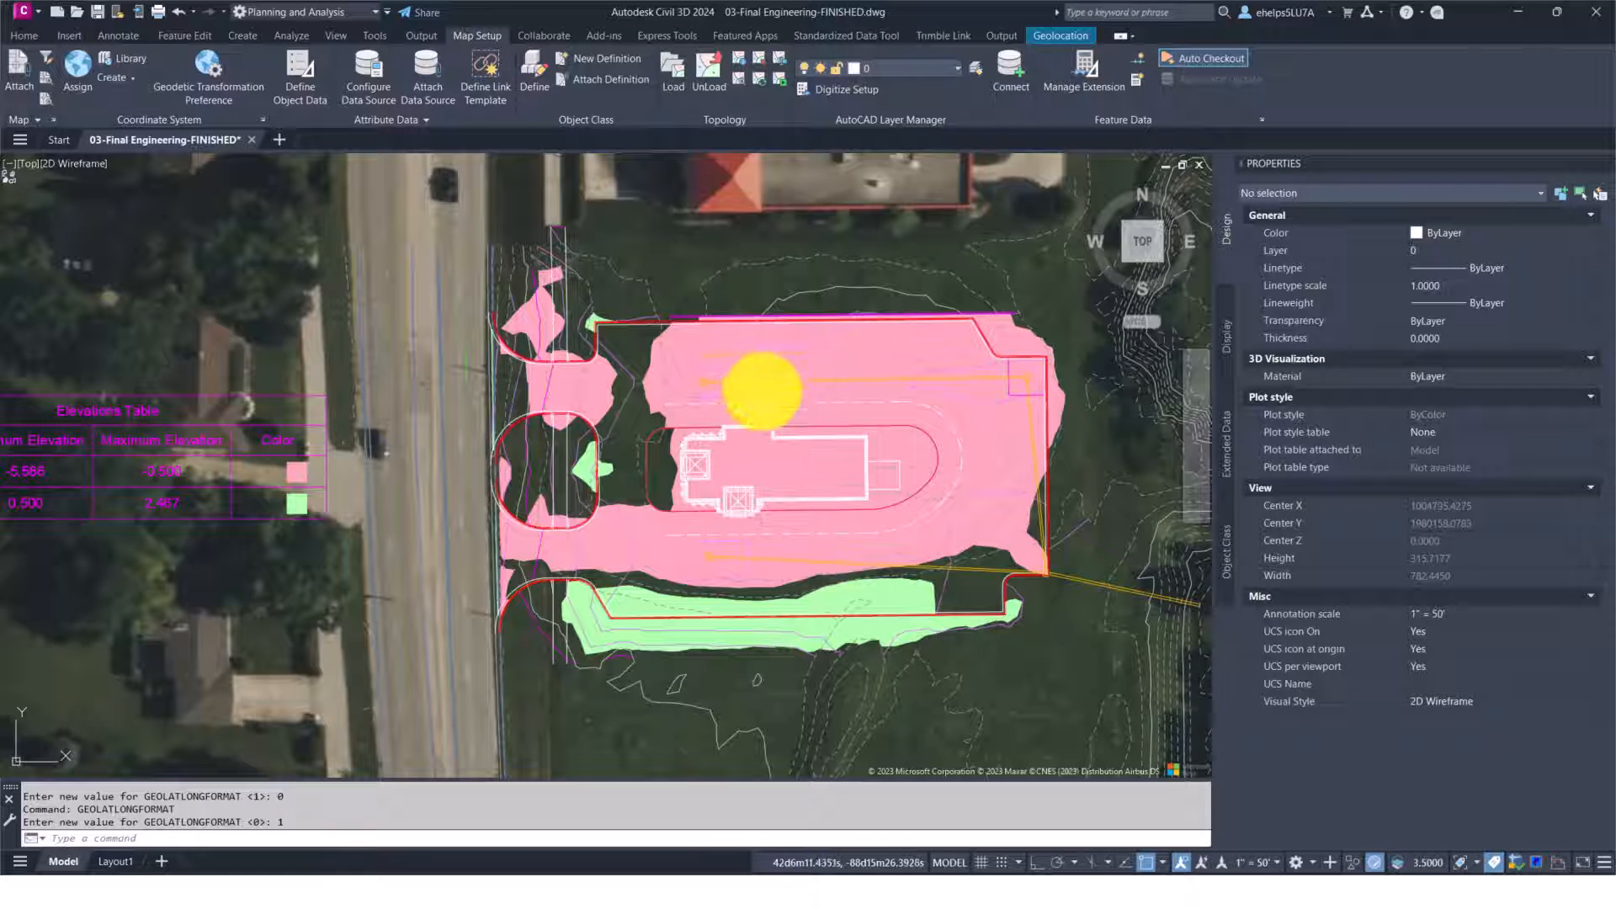
mouse_move(745, 525)
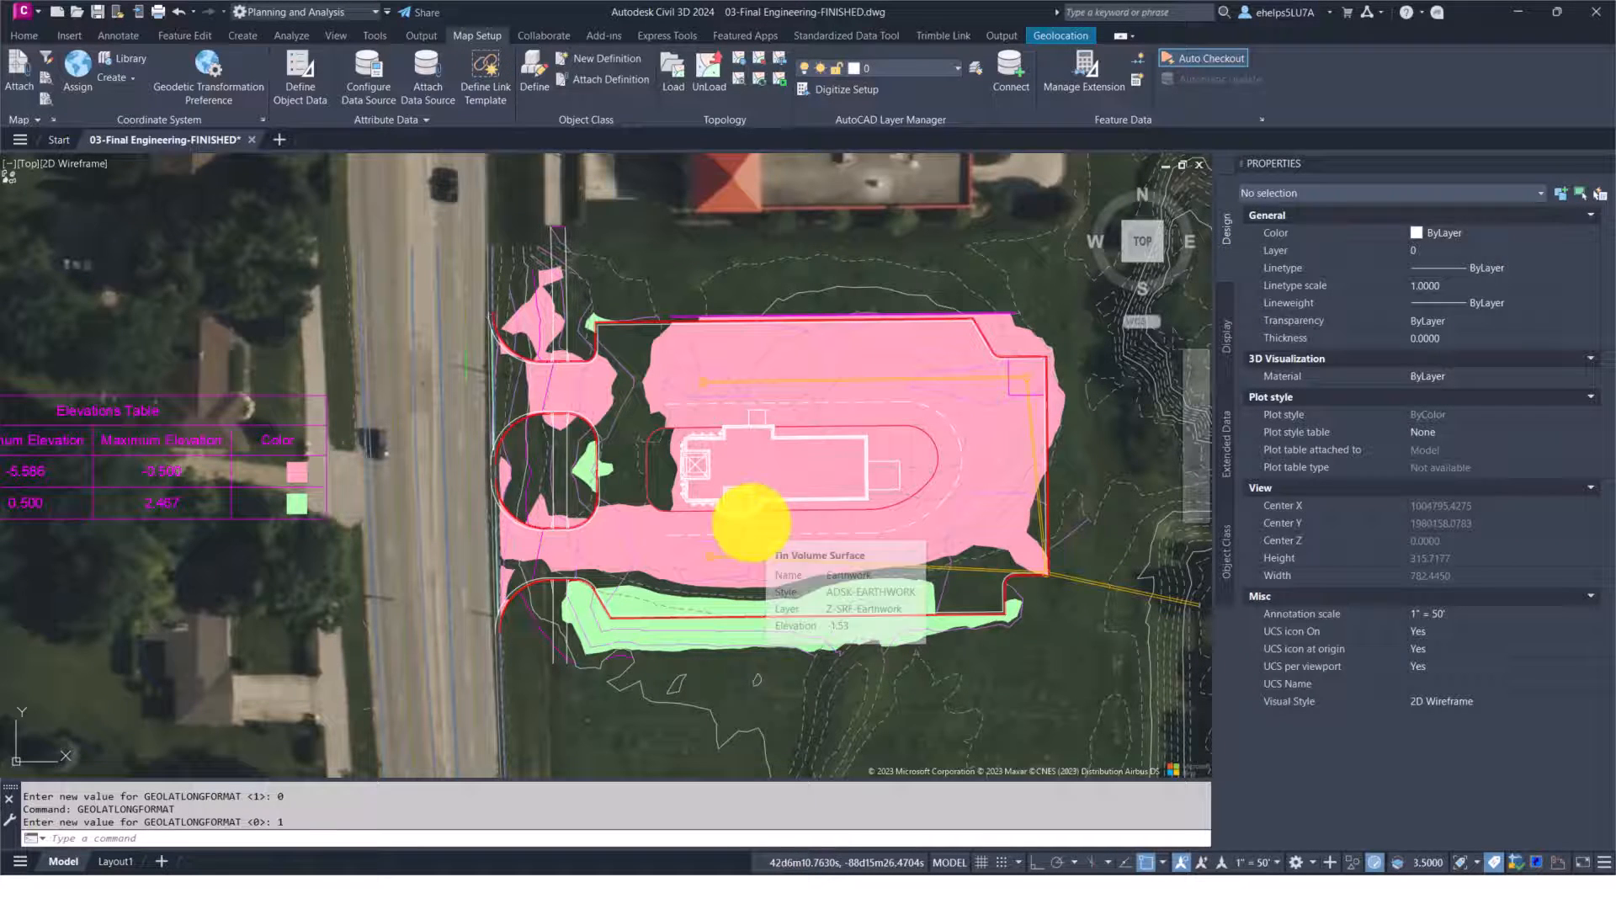